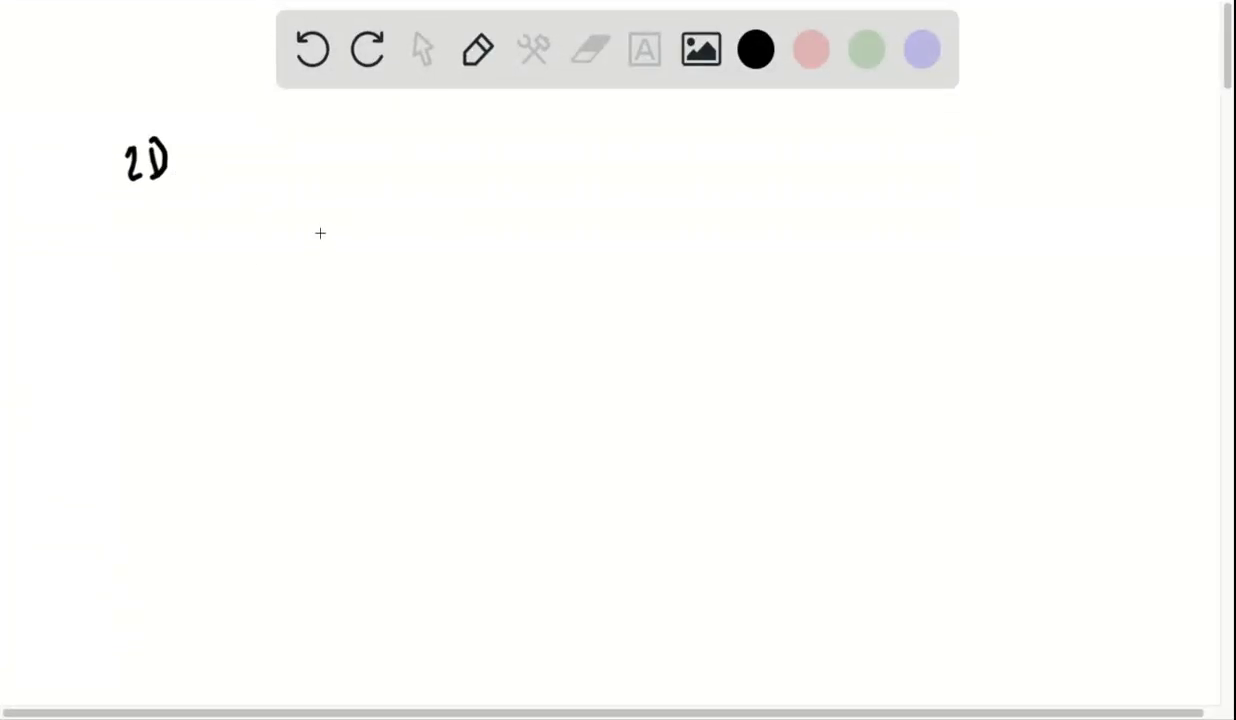
Sketch vertical and horizontal mirror lines with hatching, a right-angle box, and an incoming ray
left_click_drag(138, 248, 140, 390)
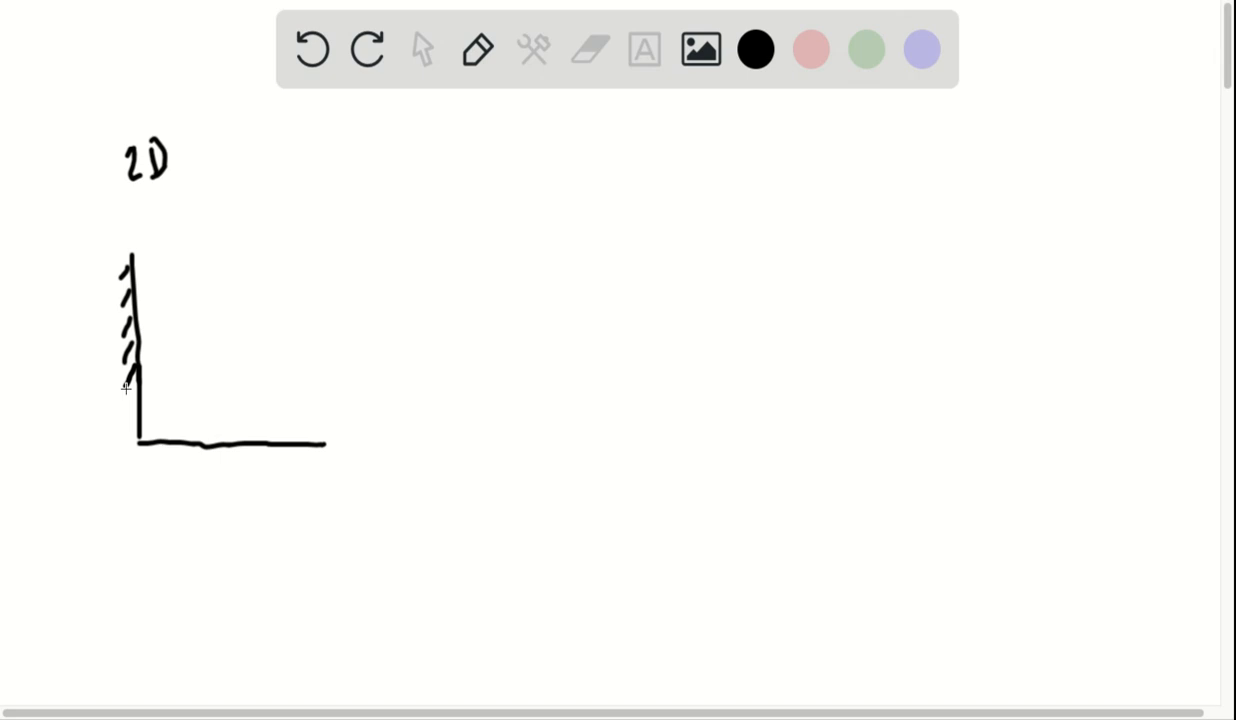
left_click_drag(150, 456, 244, 456)
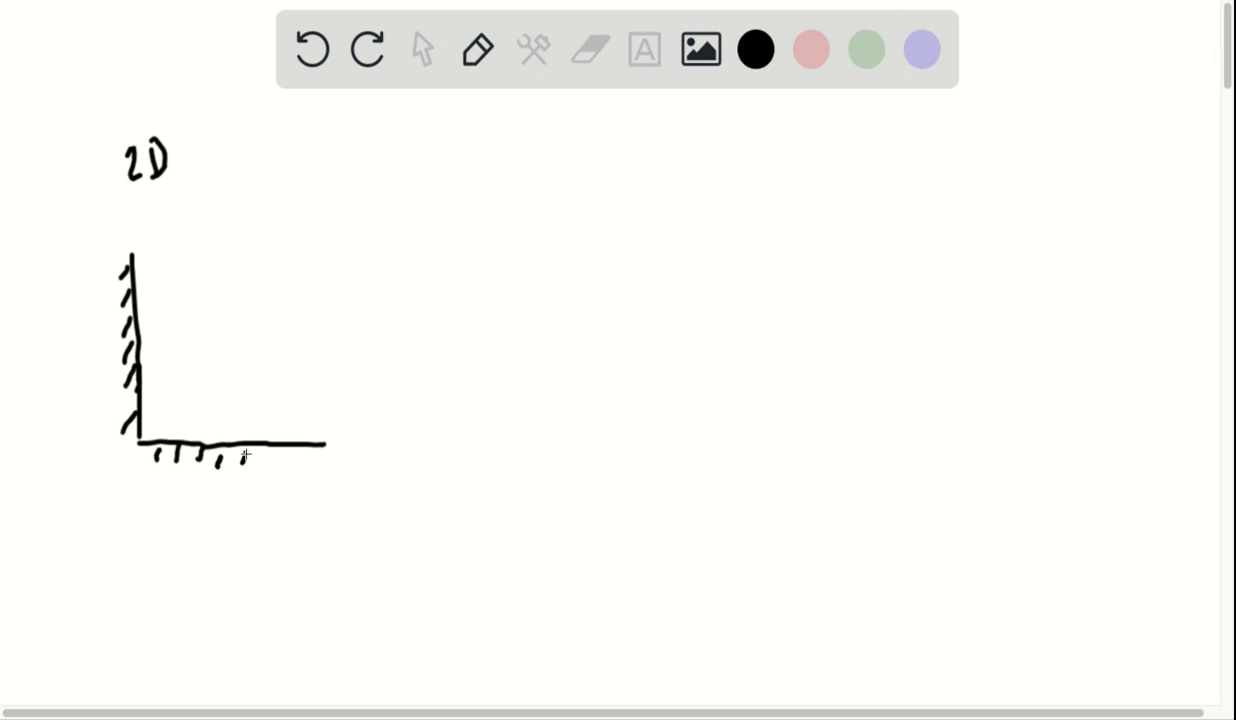
left_click_drag(240, 458, 320, 460)
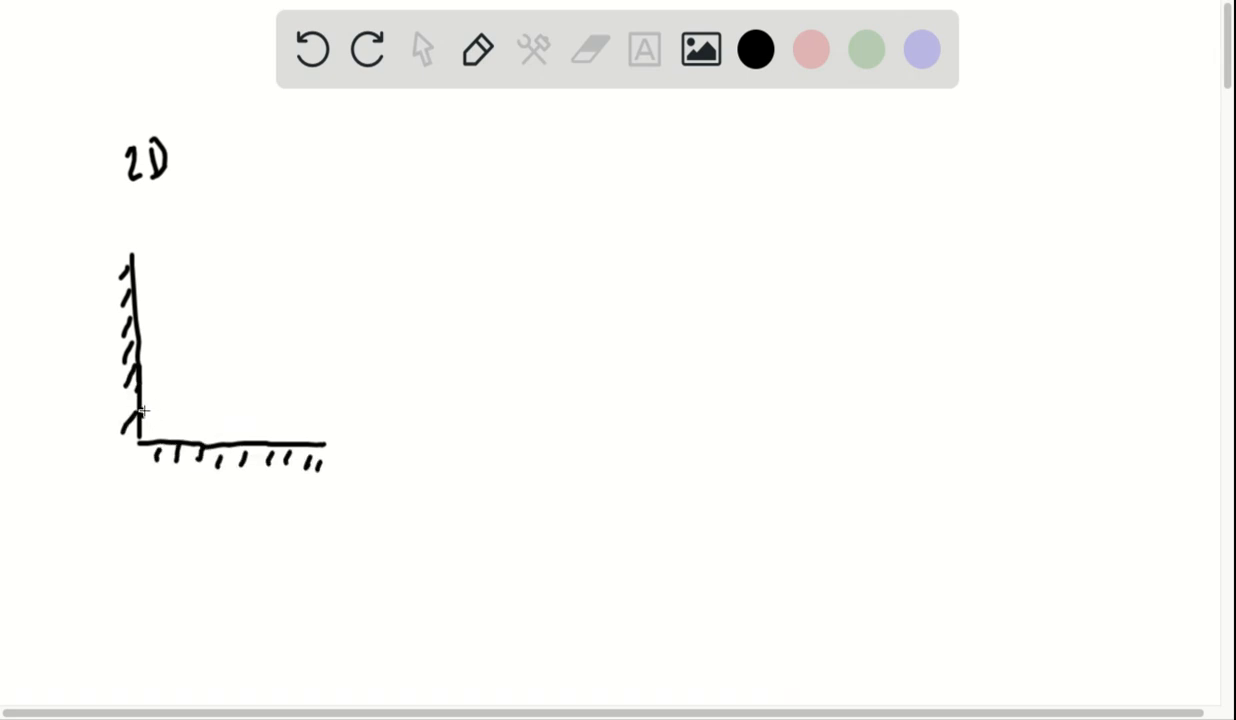
left_click_drag(140, 404, 156, 430)
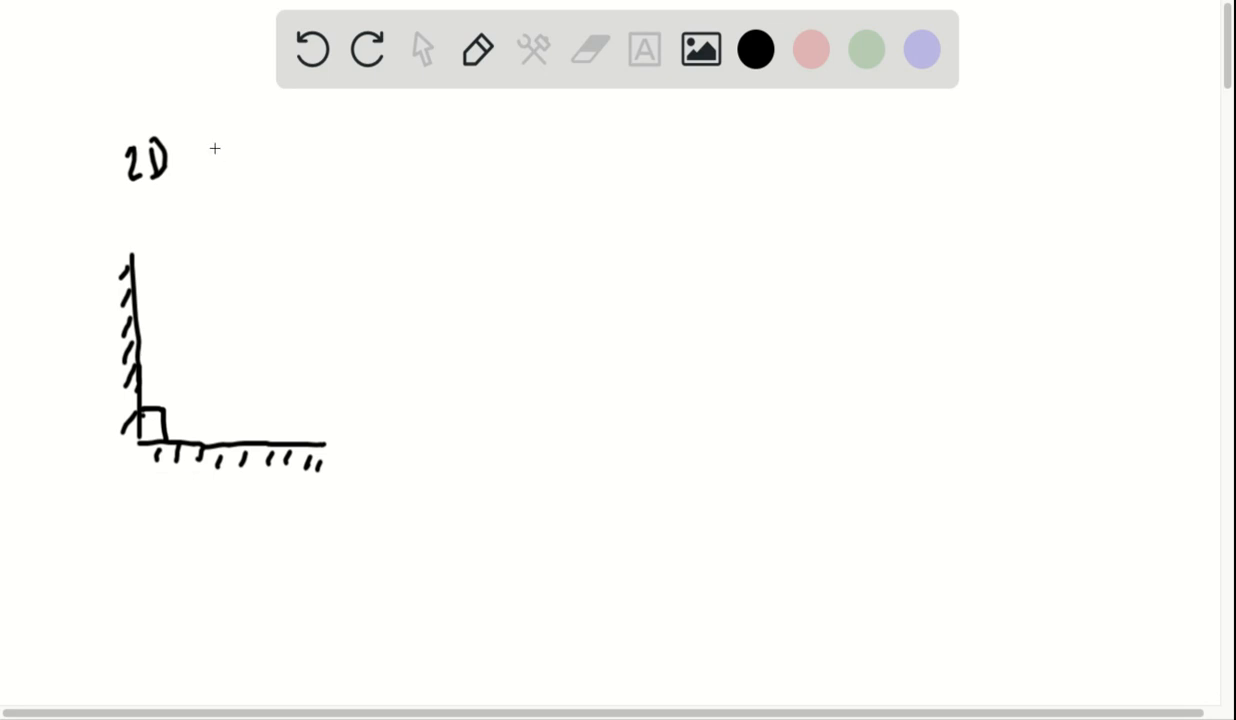
left_click_drag(140, 378, 208, 170)
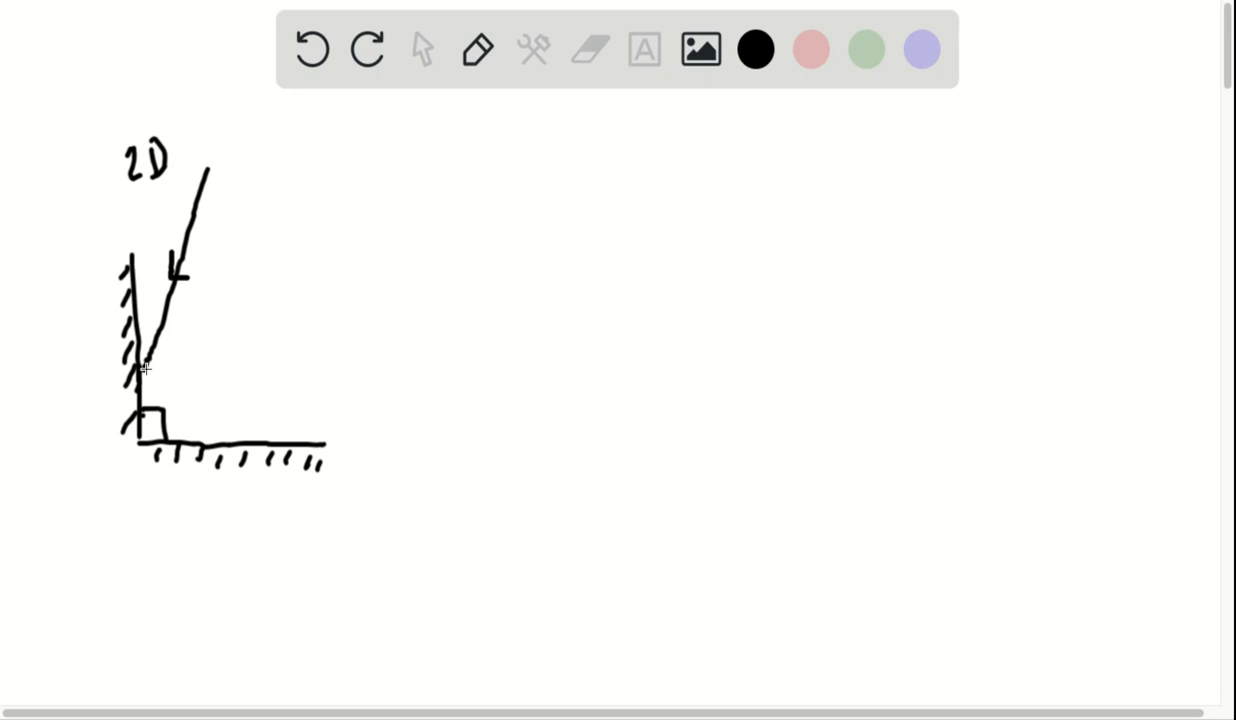
Draw the ray bouncing to the lower mirror and leaving parallel with arrows, then label '3D: Corner cube'
left_click_drag(138, 372, 200, 436)
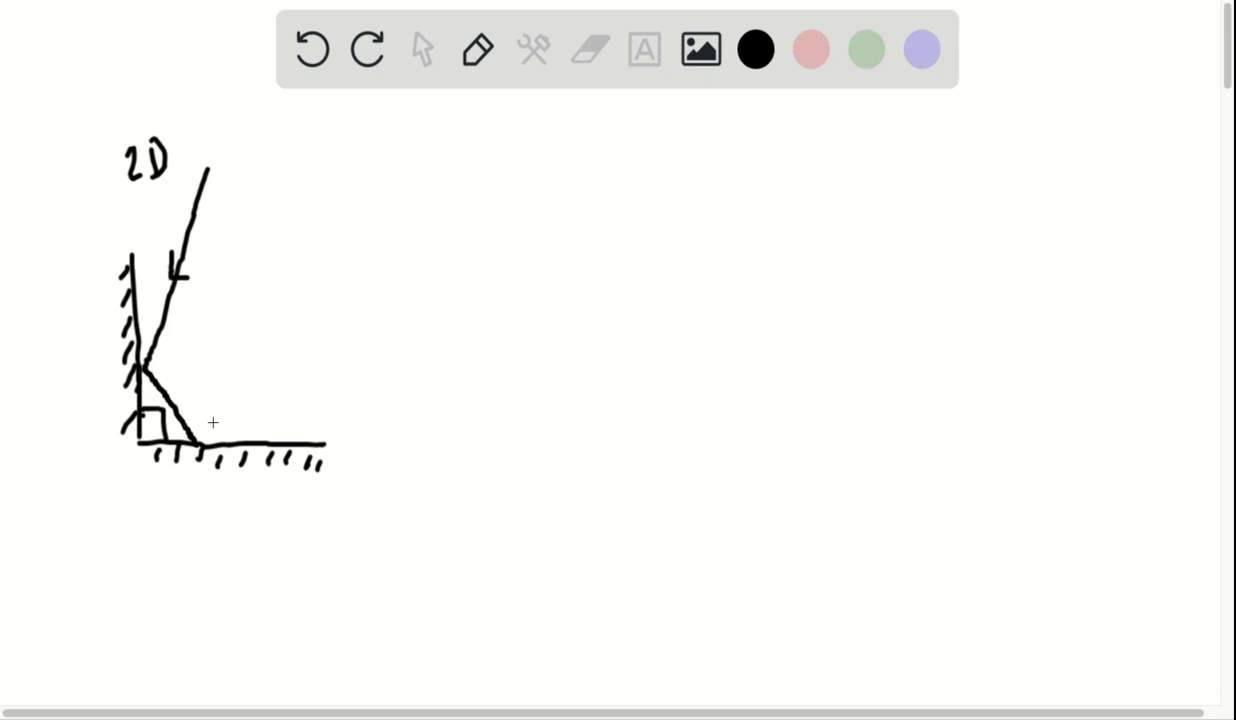
left_click_drag(198, 444, 270, 258)
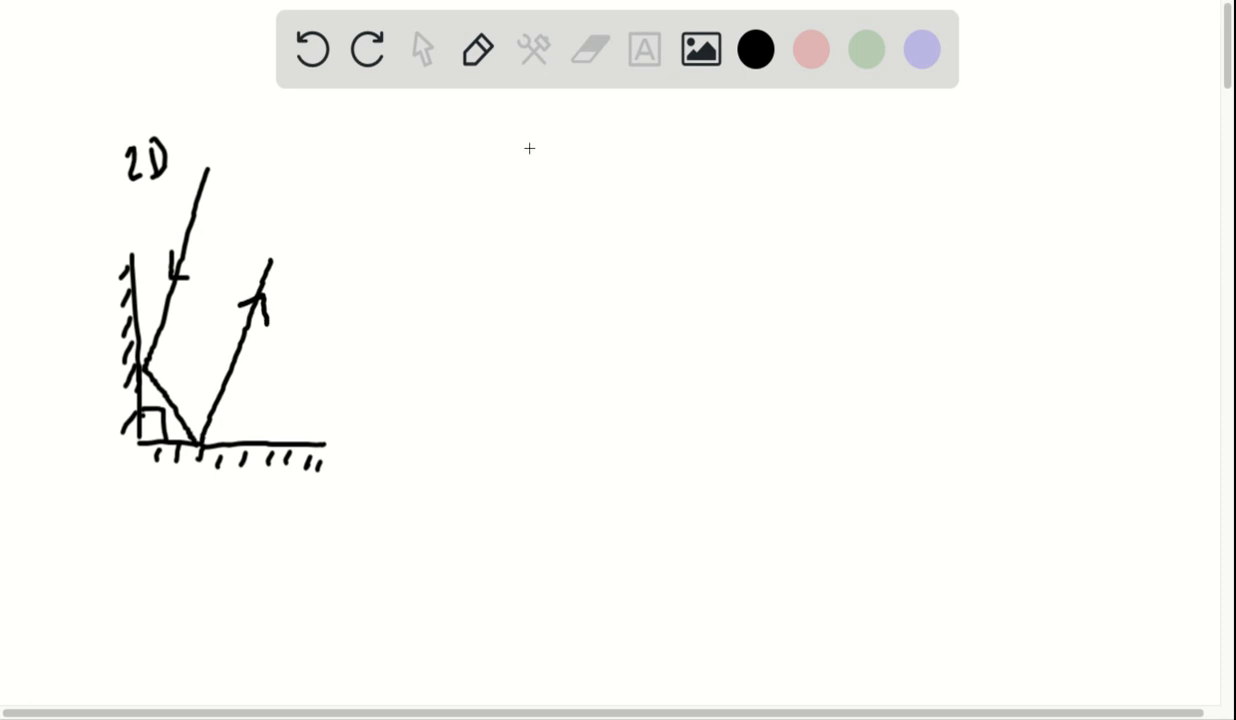
left_click_drag(524, 156, 576, 170)
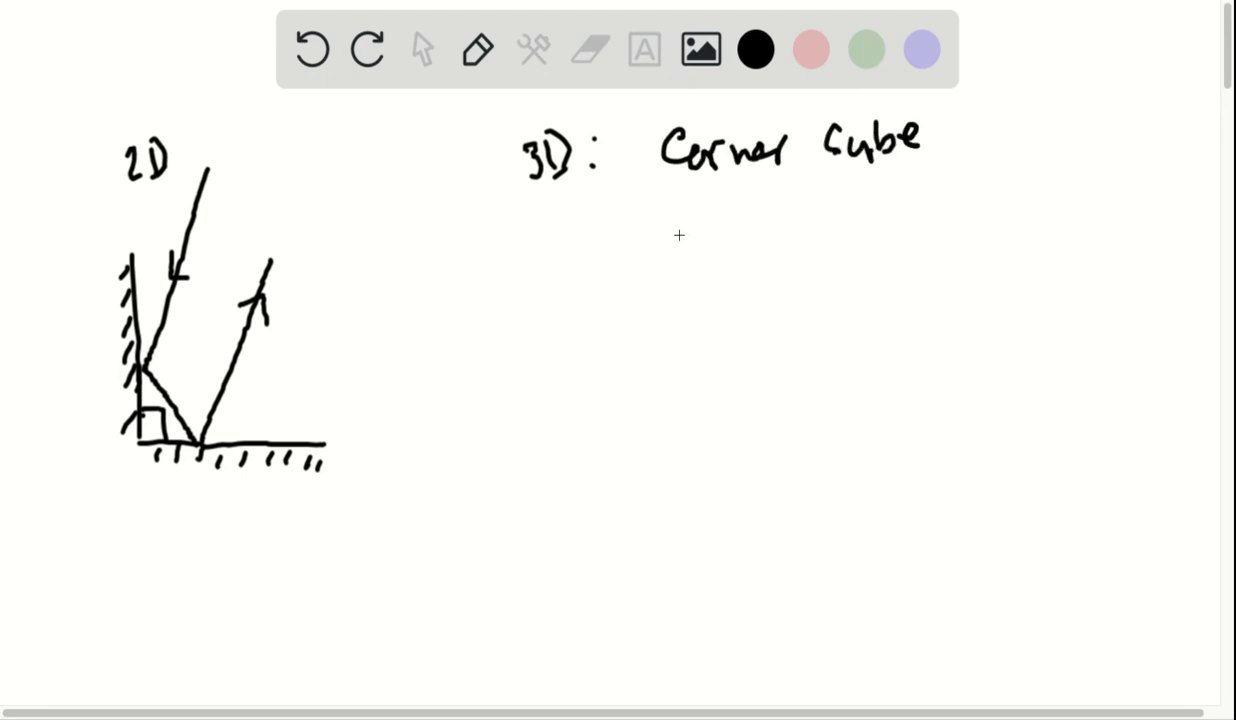
mouse_move(698, 242)
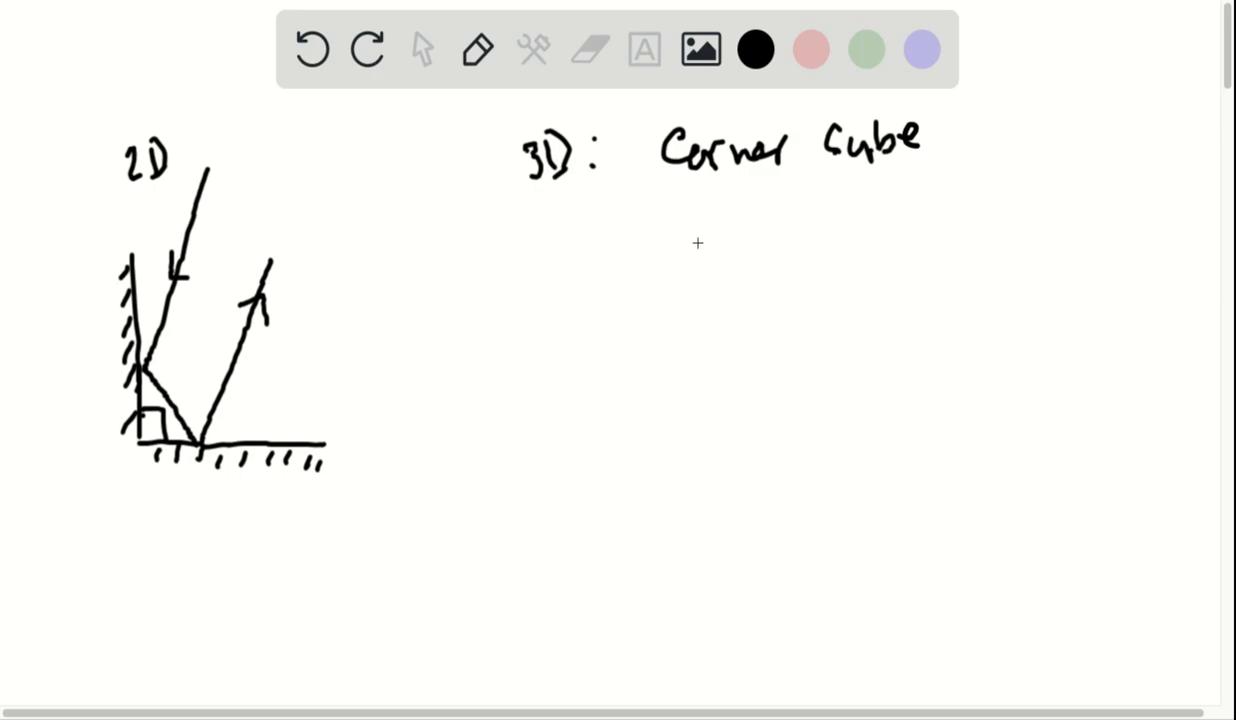
Sketch a perspective cube with front face, side edges and closed top face under the heading
left_click_drag(668, 276, 782, 228)
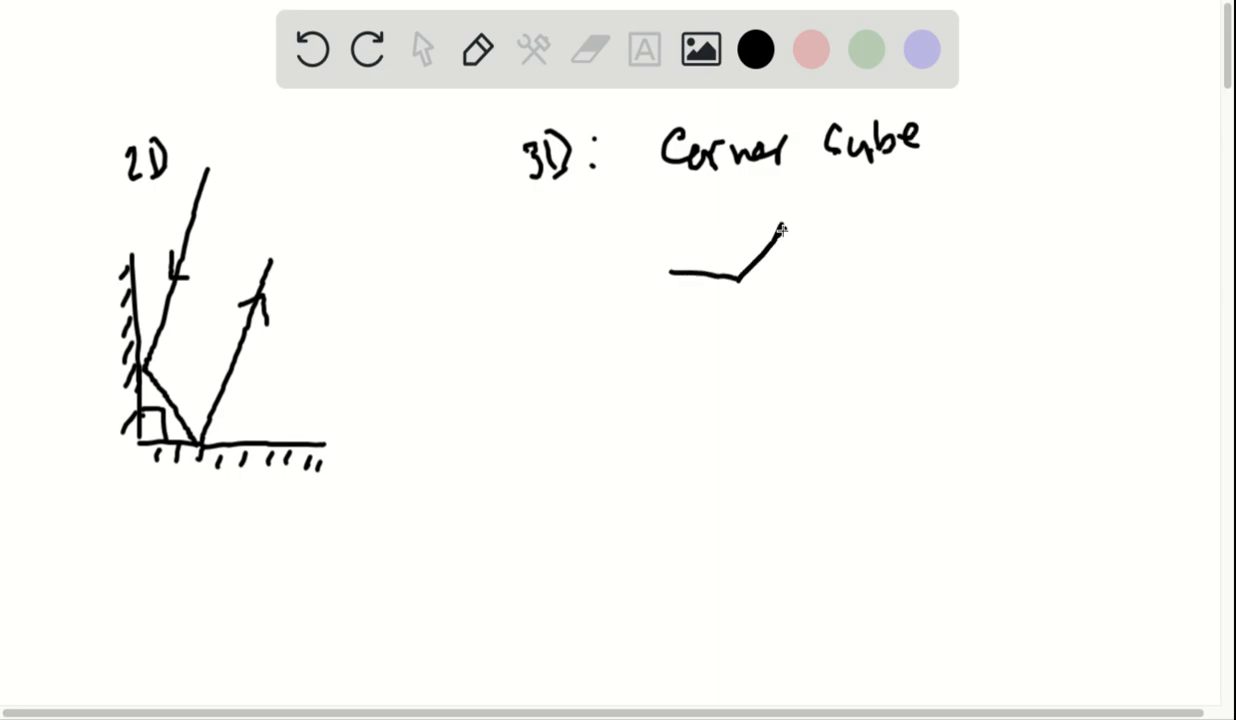
left_click_drag(740, 290, 744, 356)
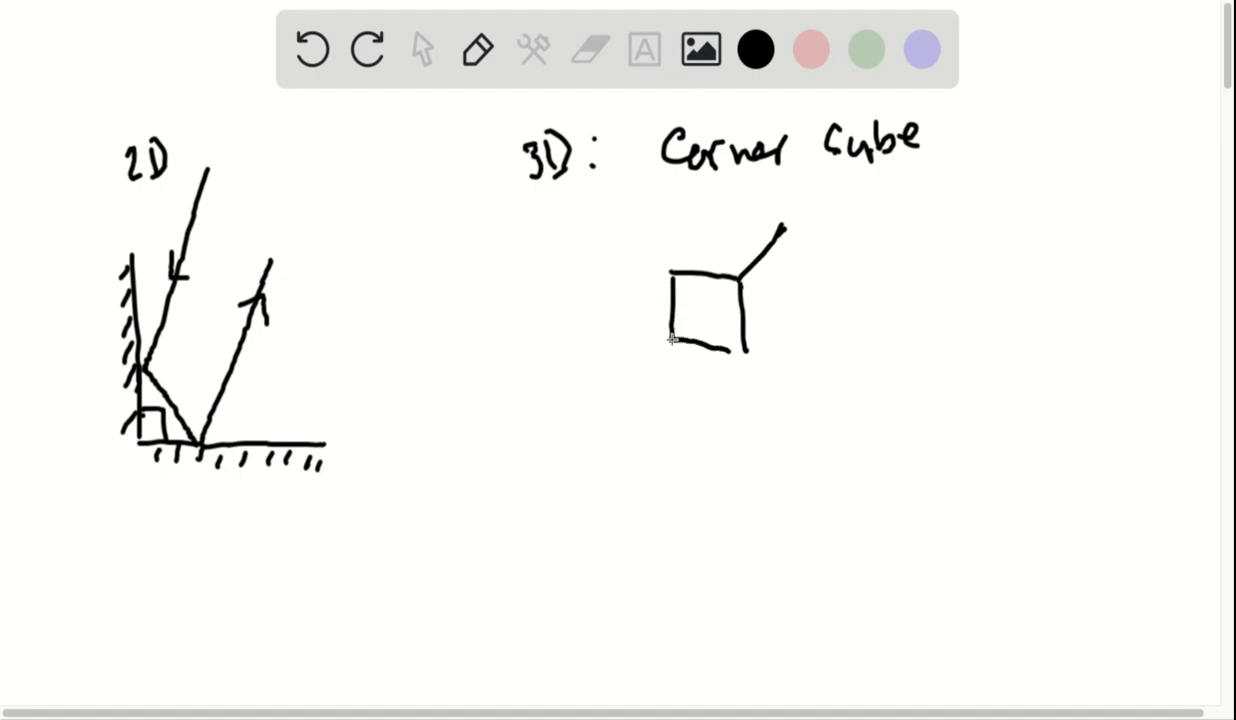
left_click_drag(784, 250, 796, 290)
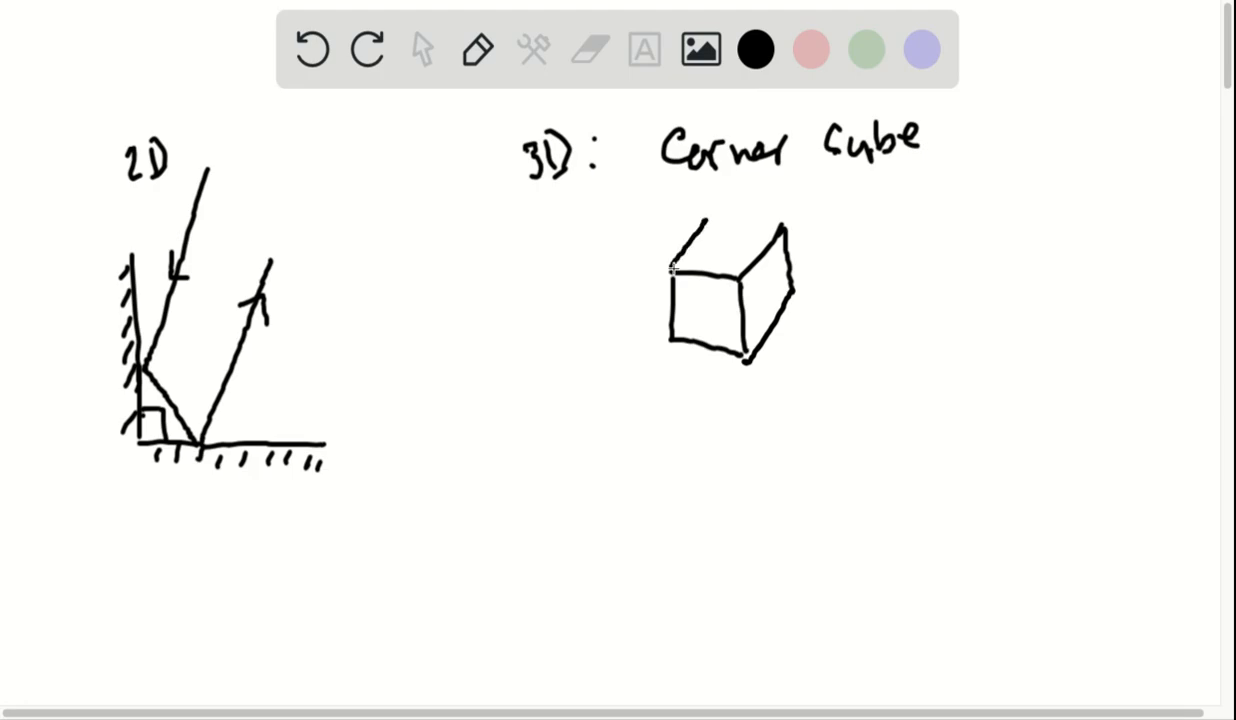
left_click_drag(676, 256, 784, 230)
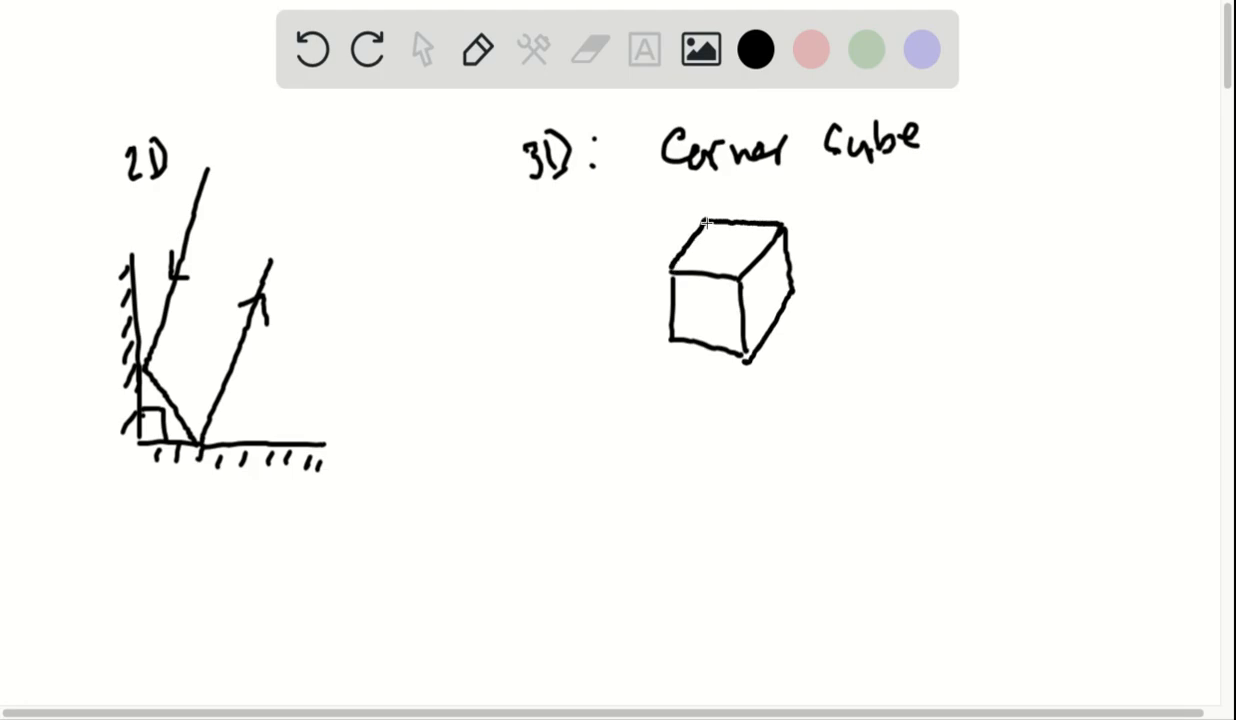
mouse_move(812, 184)
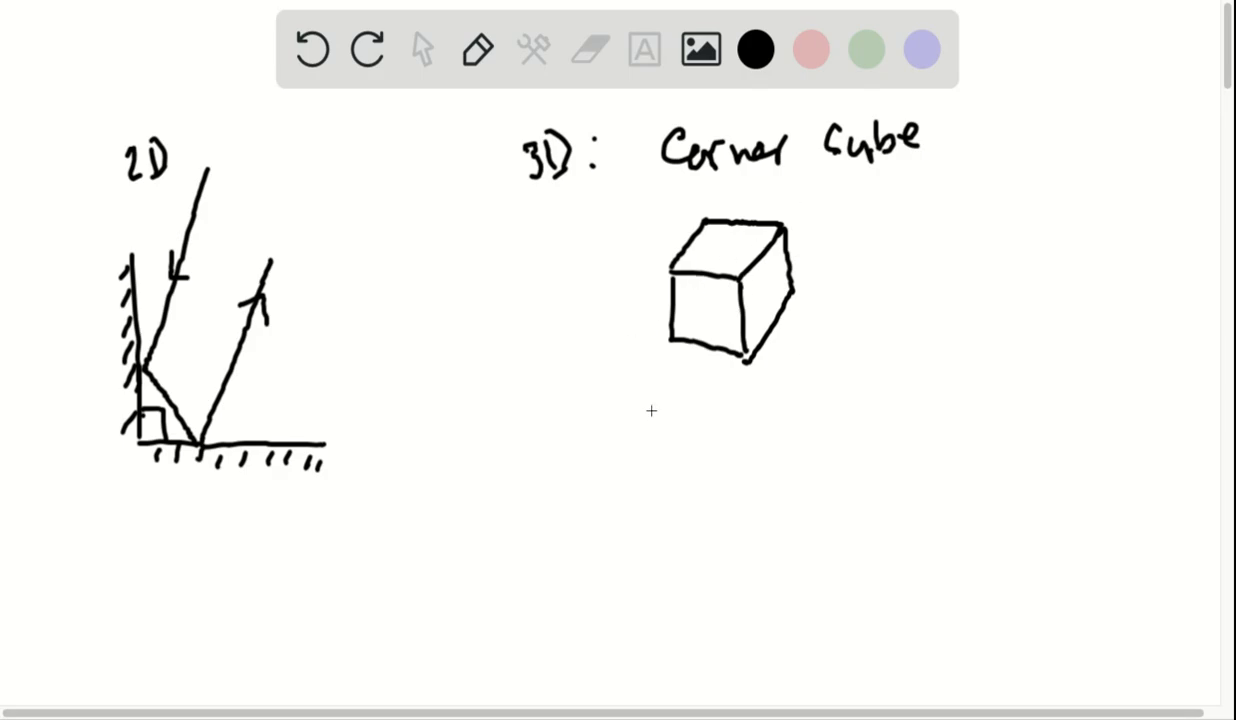
mouse_move(762, 256)
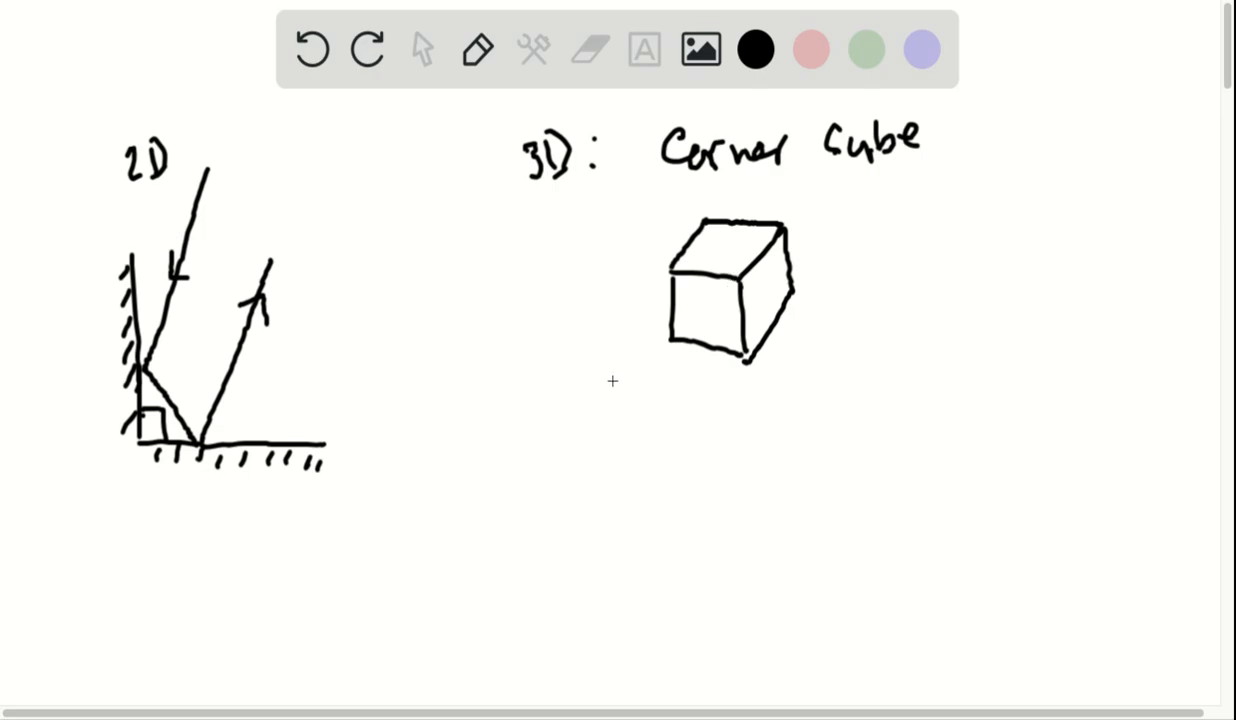
mouse_move(548, 412)
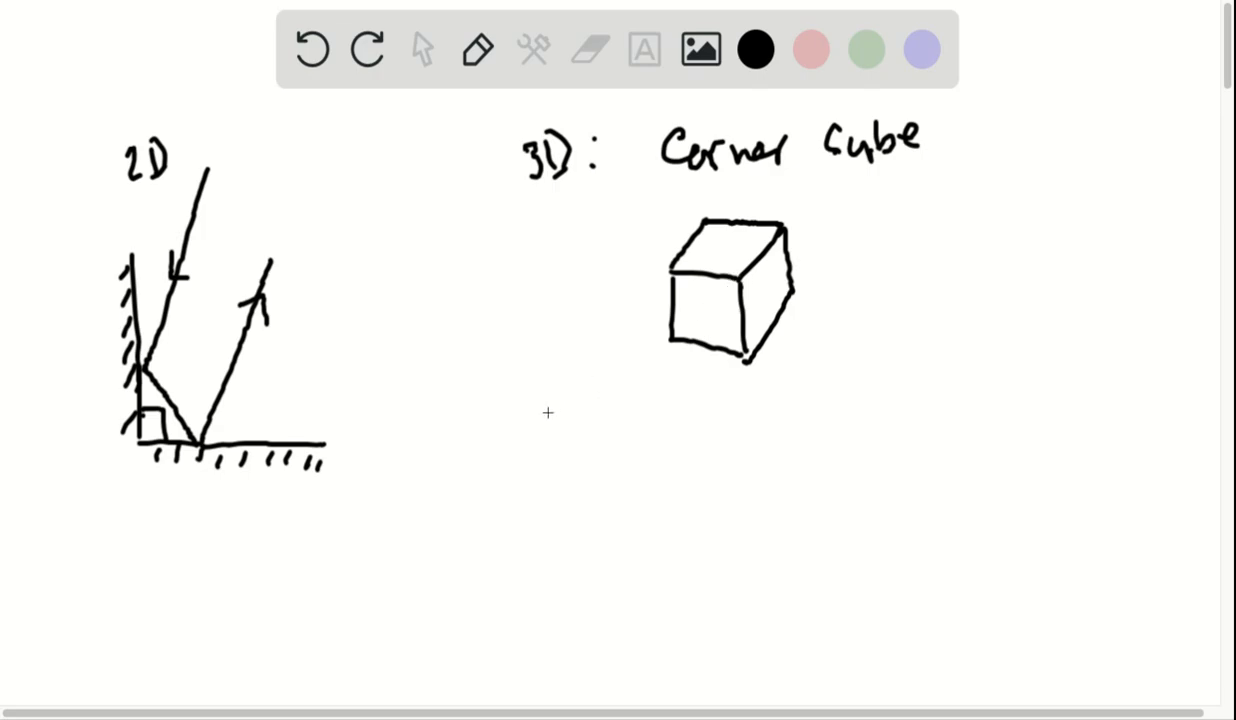
Draw a ray entering the cube corner and an arrowed ray returning parallel to it
left_click_drag(540, 418, 688, 308)
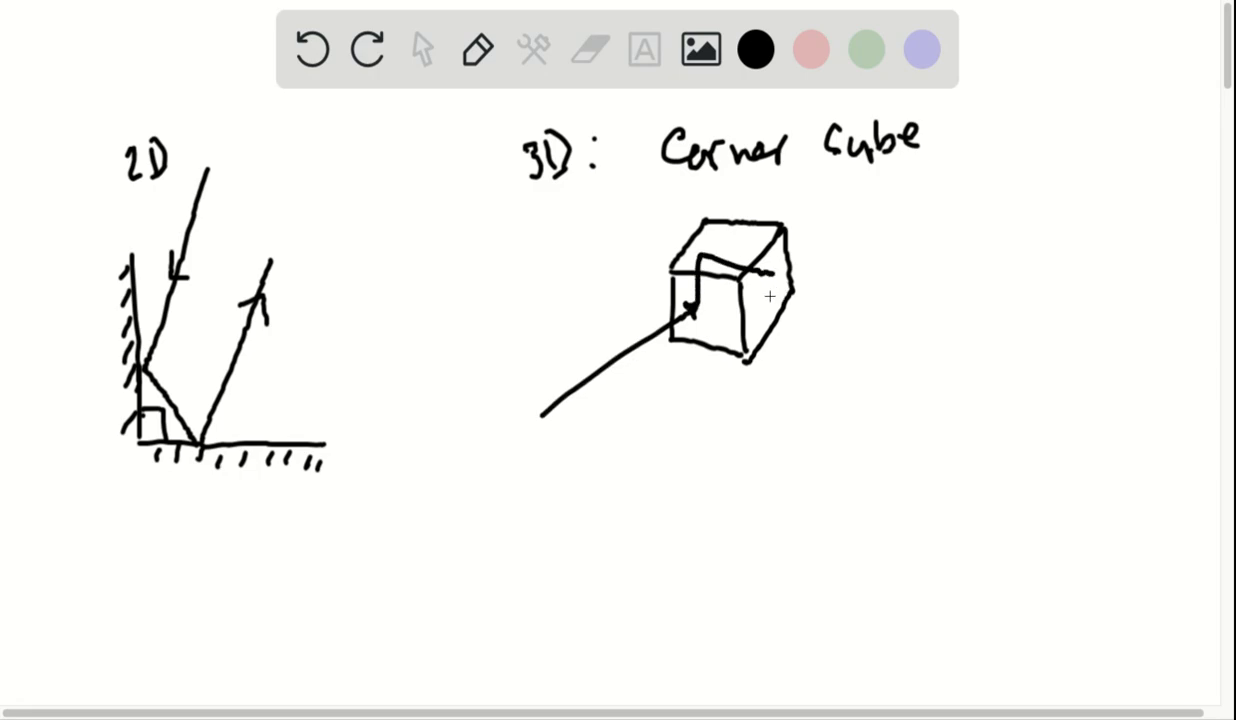
left_click_drag(760, 290, 600, 400)
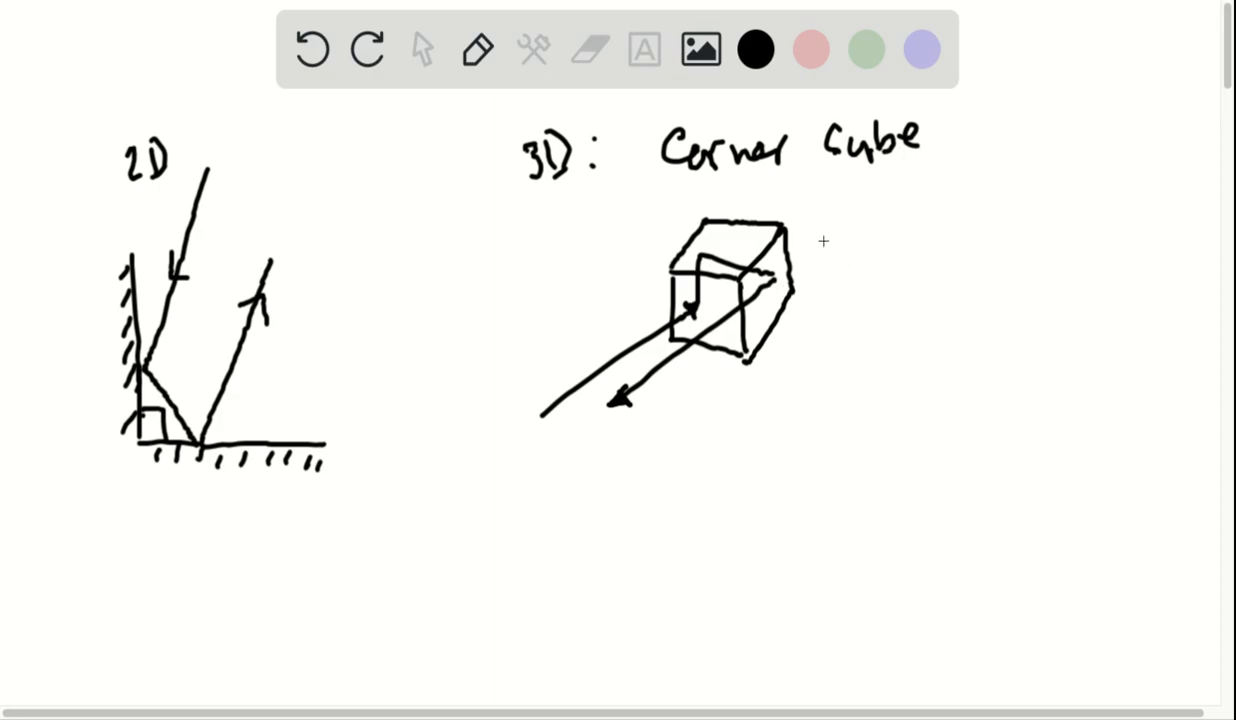
mouse_move(540, 8)
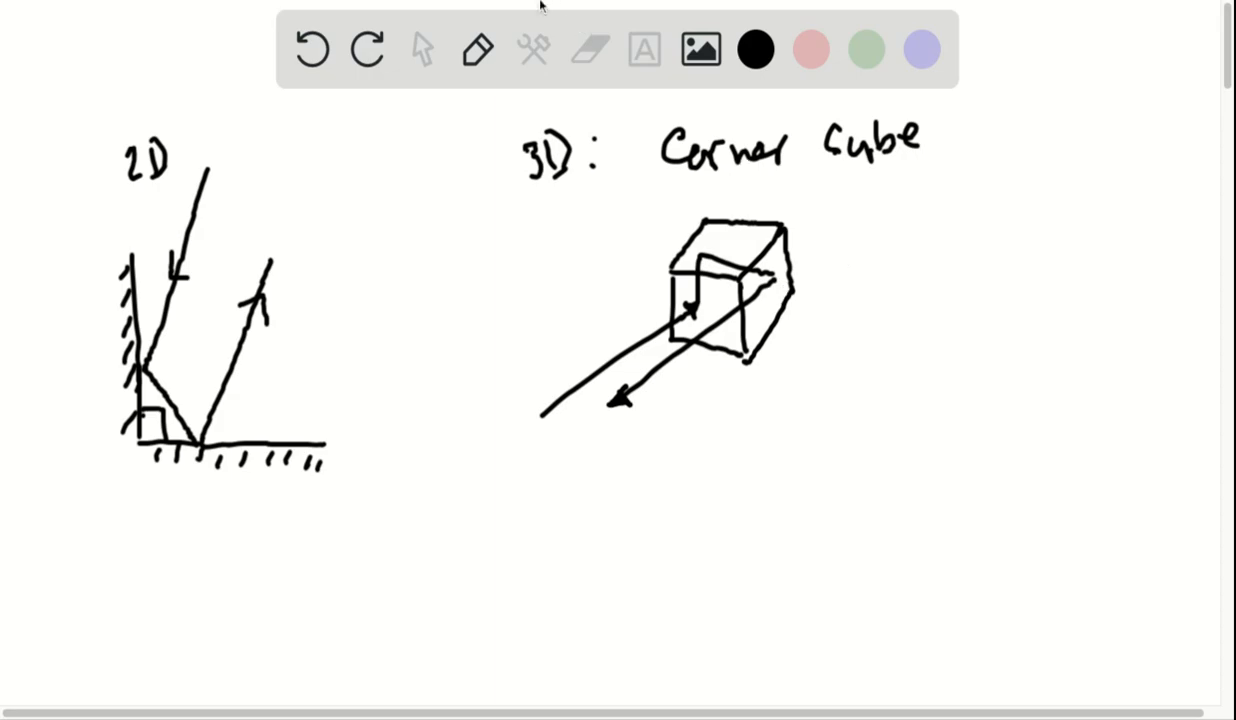